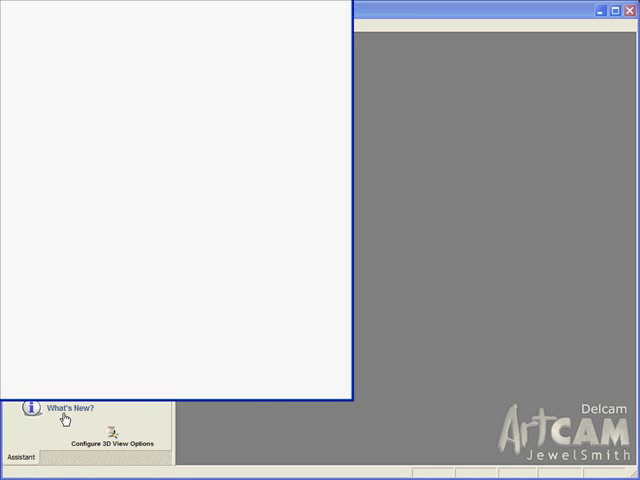
Step: Read the What's New overview of new features, then close the help
left_click(67, 408)
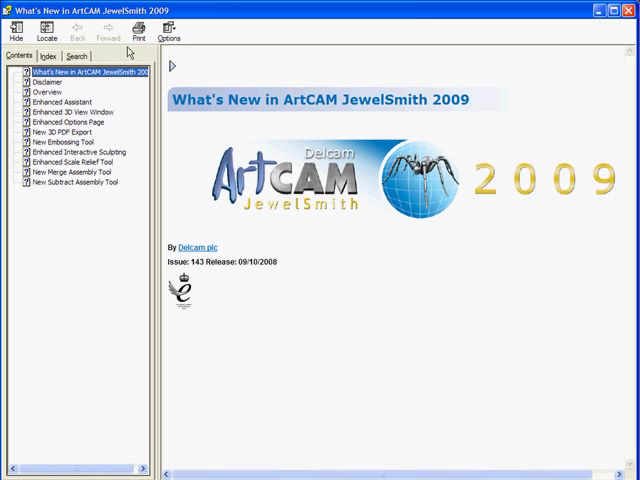
mouse_move(84, 98)
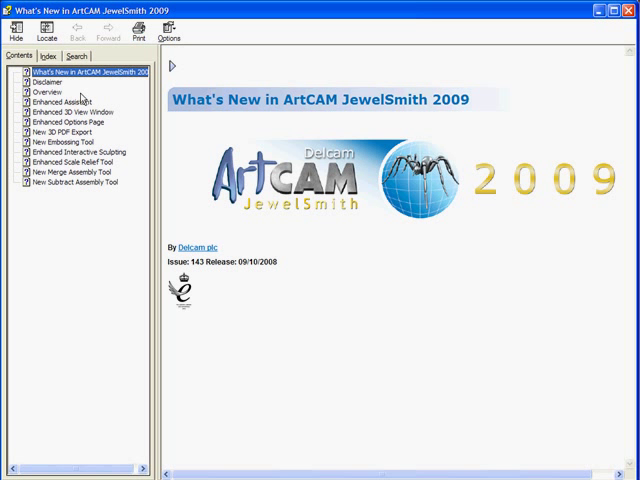
left_click(42, 92)
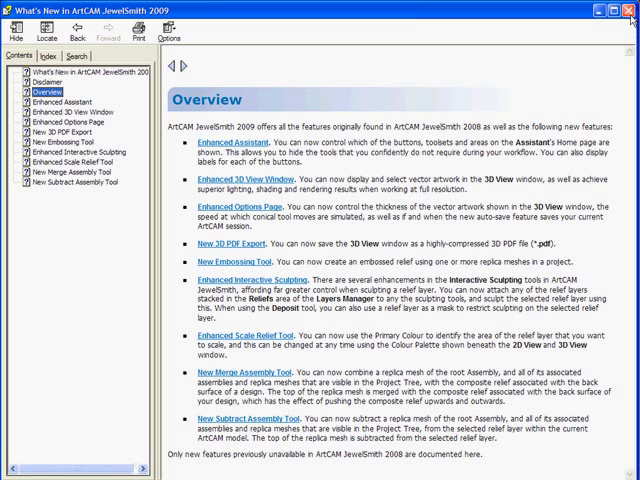
left_click(630, 11)
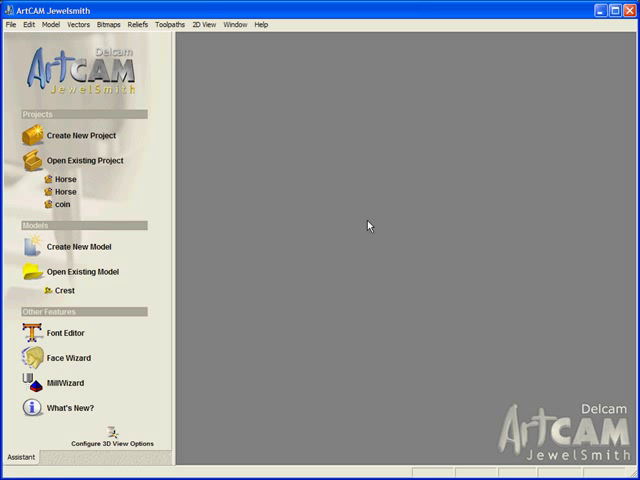
mouse_move(311, 221)
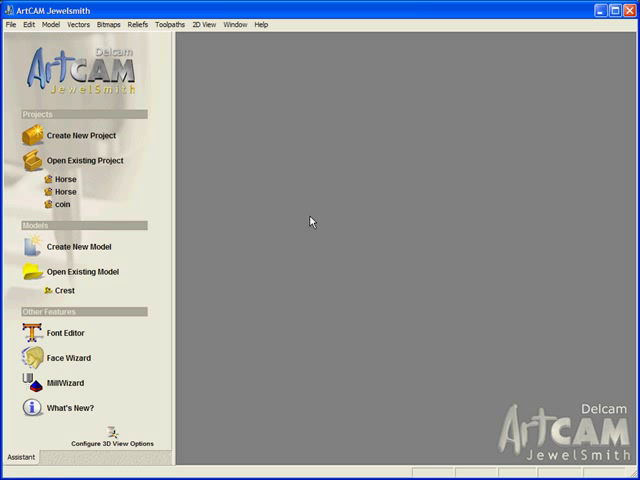
Step: Show the Options page and scroll down to Auto-Save Settings
left_click(28, 24)
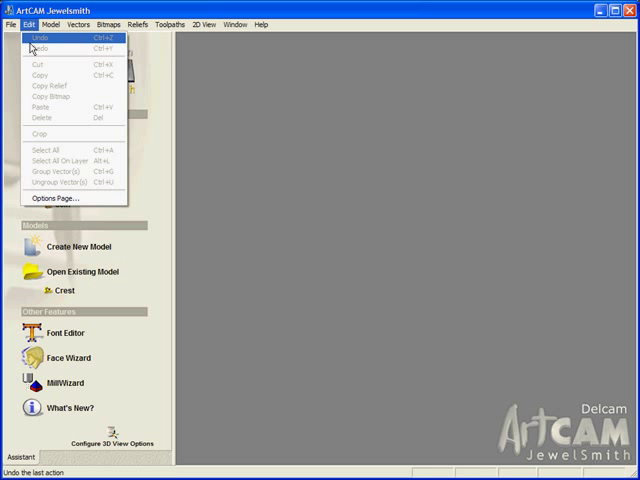
mouse_move(55, 197)
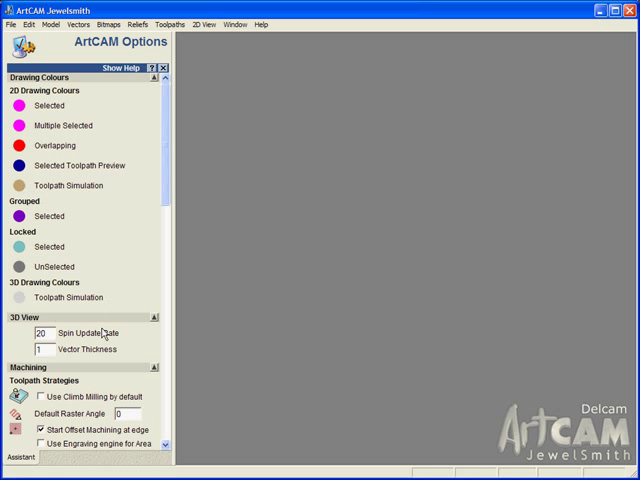
mouse_move(163, 231)
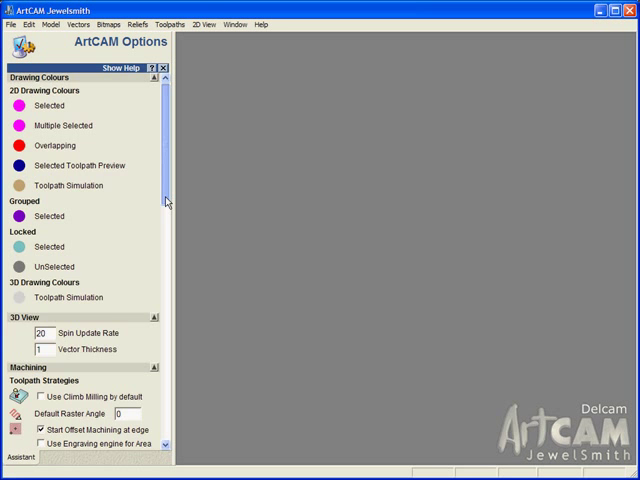
scroll("down", 3)
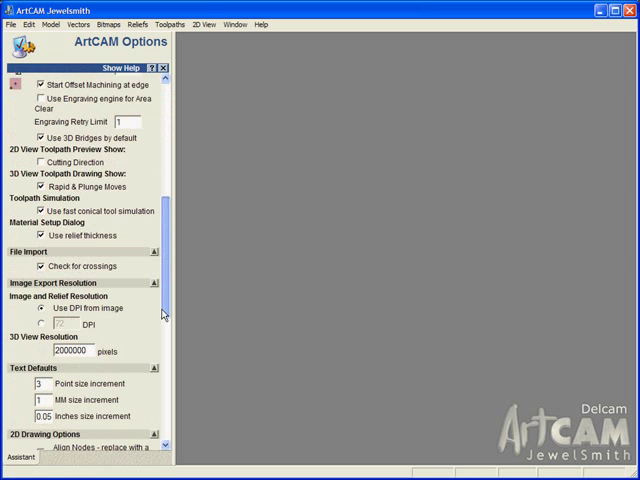
scroll("down", 3)
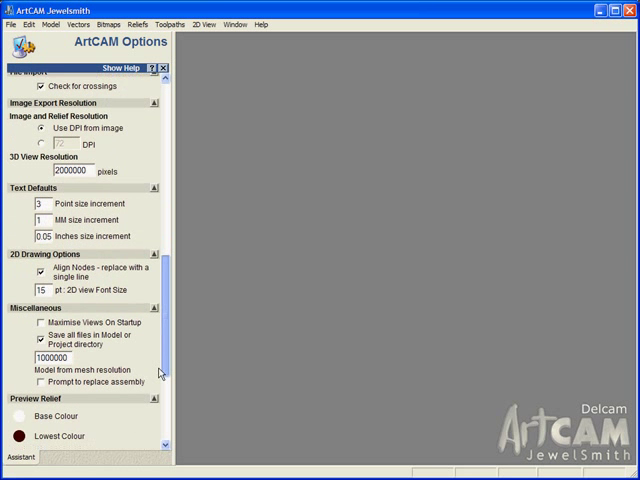
scroll("down", 3)
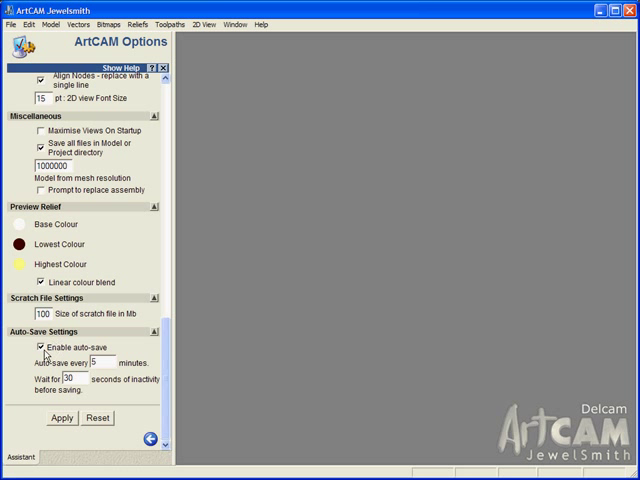
Step: Keep auto-save enabled with a 3-minute interval, then return to the Assistant home page
left_click(48, 347)
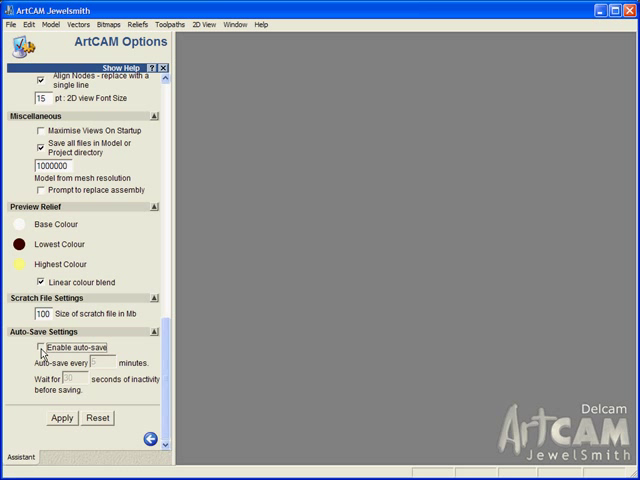
left_click(41, 347)
type("3")
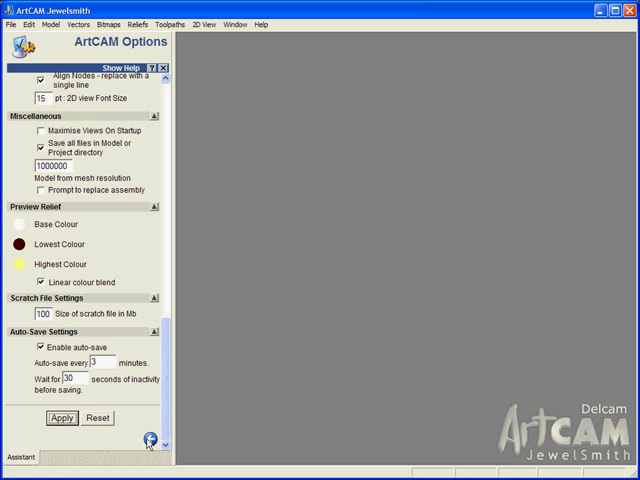
left_click(158, 68)
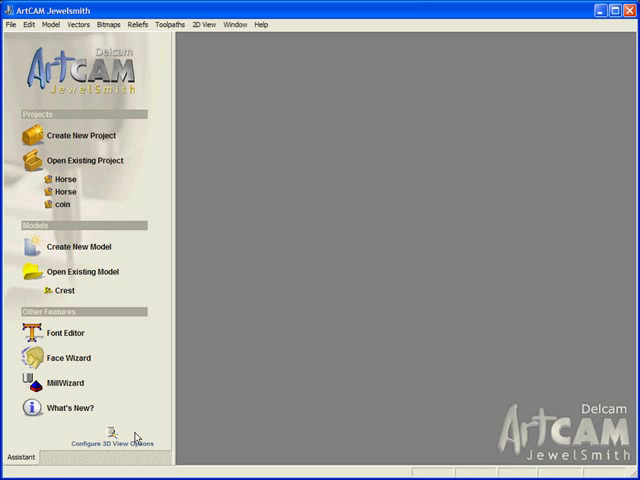
mouse_move(86, 160)
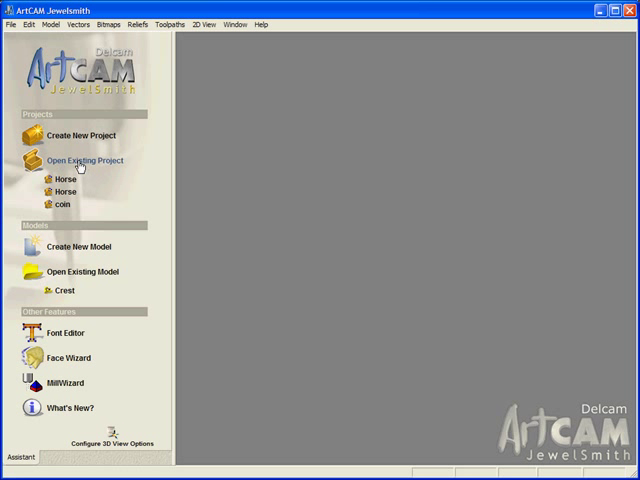
mouse_move(70, 135)
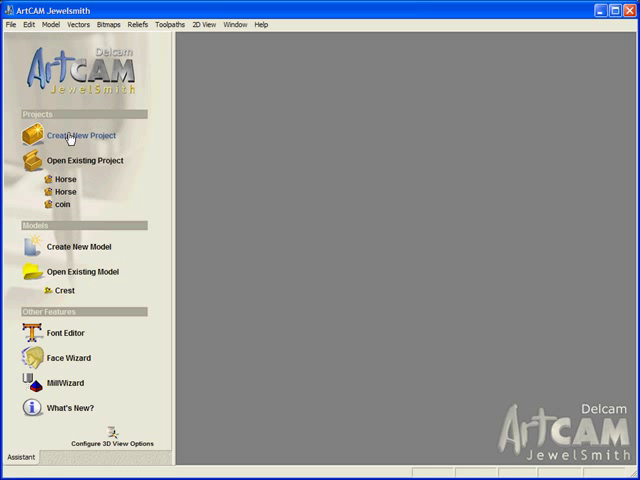
Step: Create a new project with a 50 × 50 mm model and maximise its 2D View
left_click(80, 135)
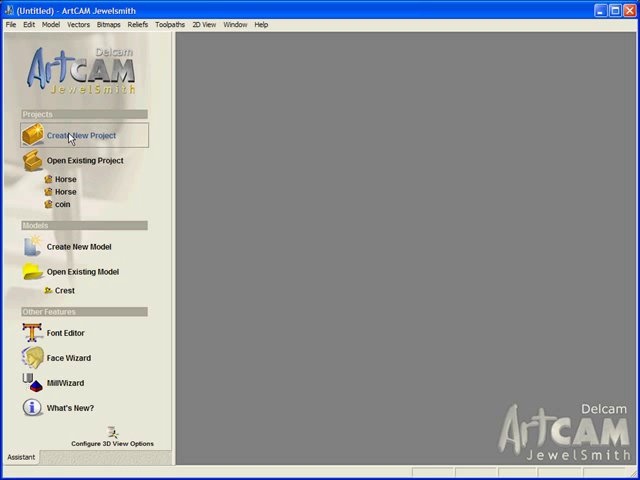
left_click(82, 135)
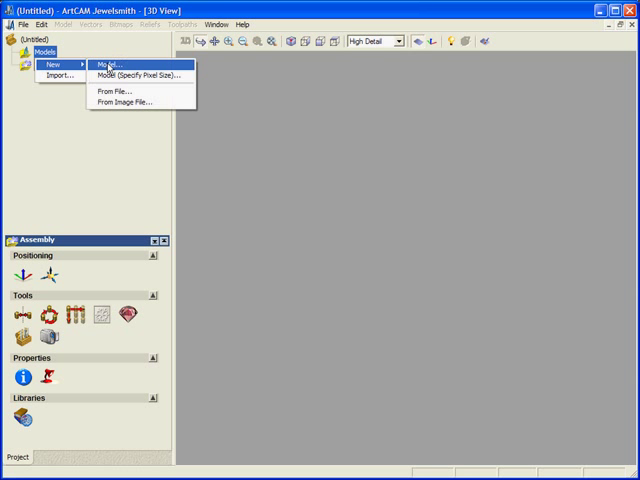
left_click(106, 63)
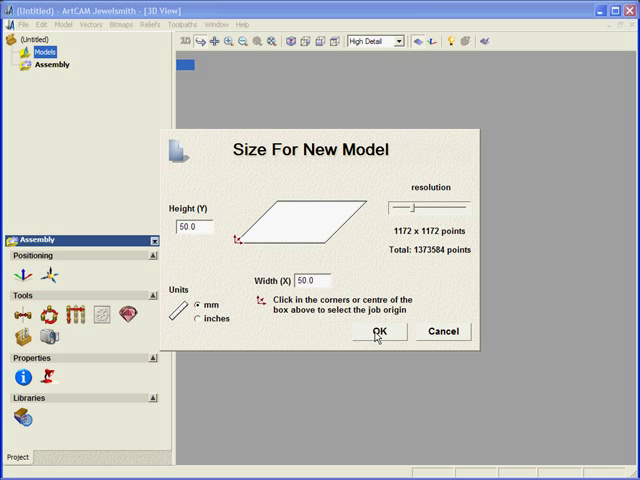
left_click(379, 331)
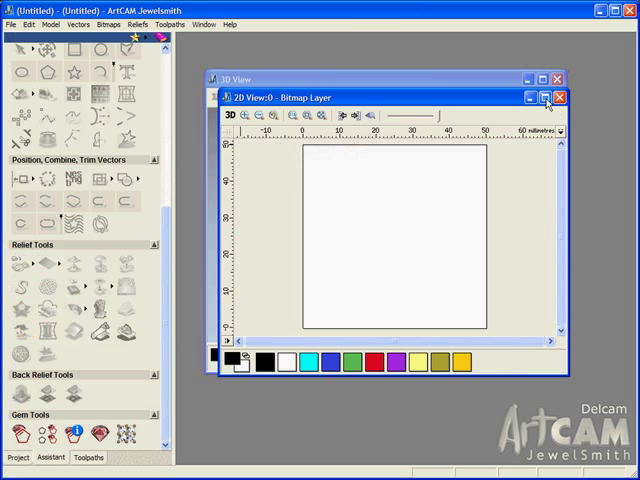
left_click(548, 97)
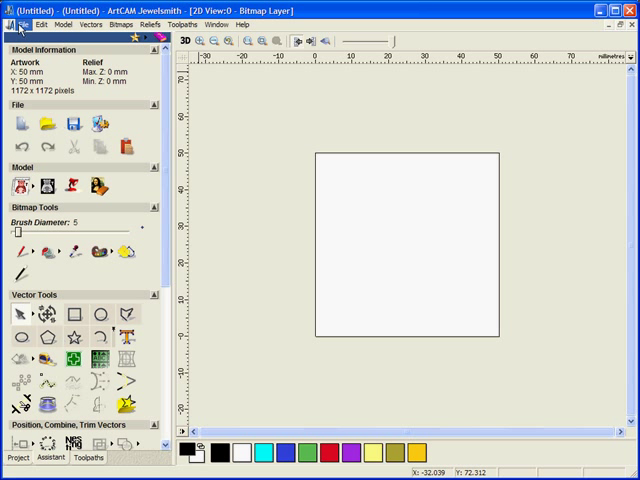
left_click(15, 24)
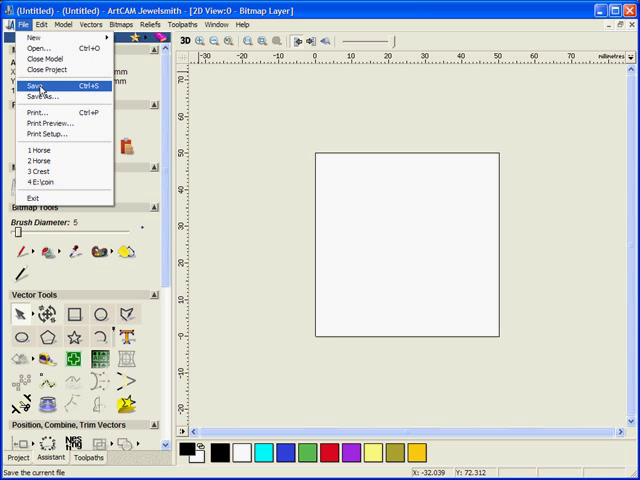
Step: Save the project to the Desktop as 'JEWELSMITH 2009.3dp'
left_click(37, 85)
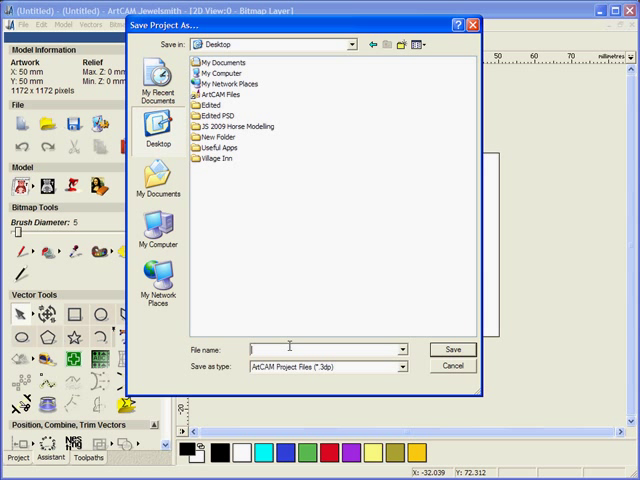
type("E")
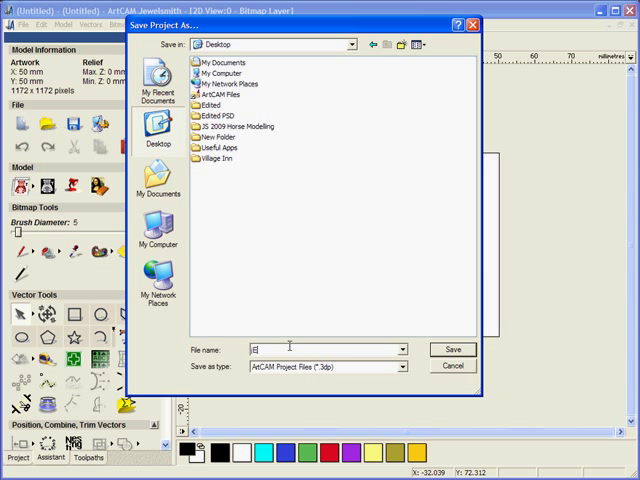
type("JEWELSMITH 2009")
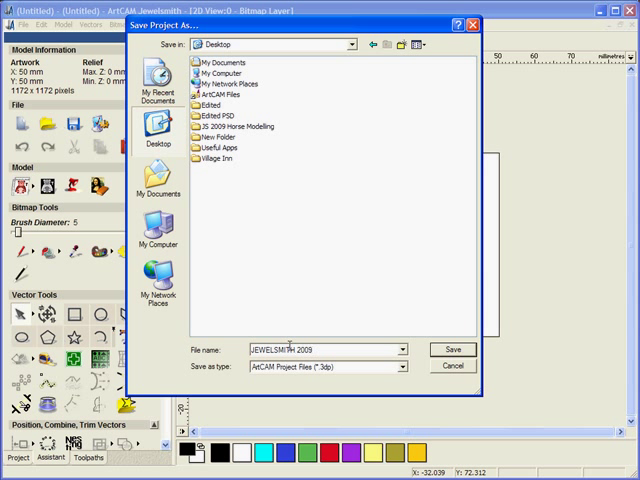
left_click(452, 349)
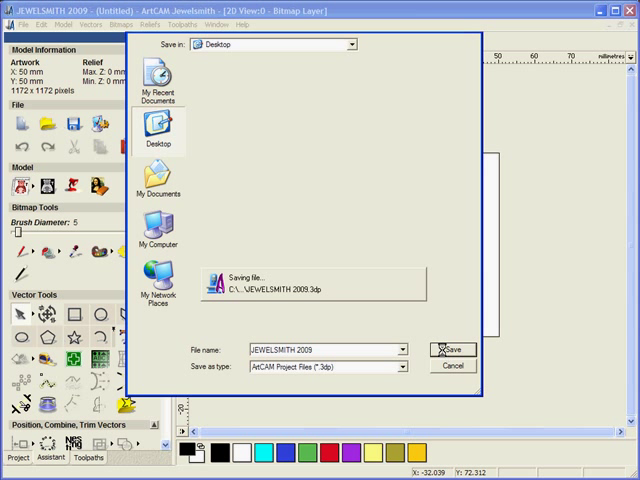
left_click(452, 350)
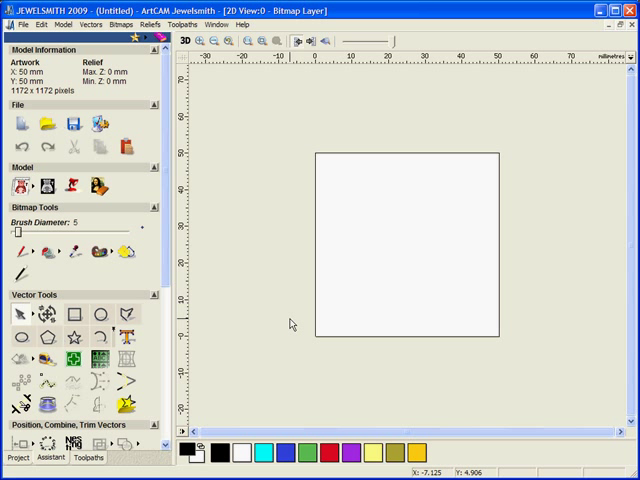
mouse_move(289, 324)
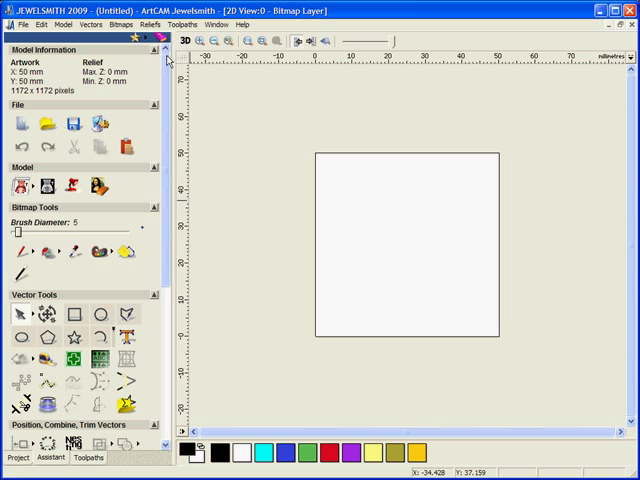
Step: Scroll the Assistant panel through the tool groups down to the relief and gem tools
scroll("down", 3)
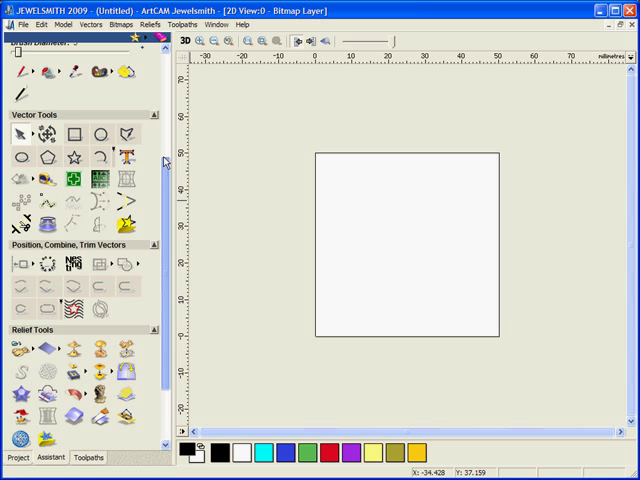
scroll("down", 3)
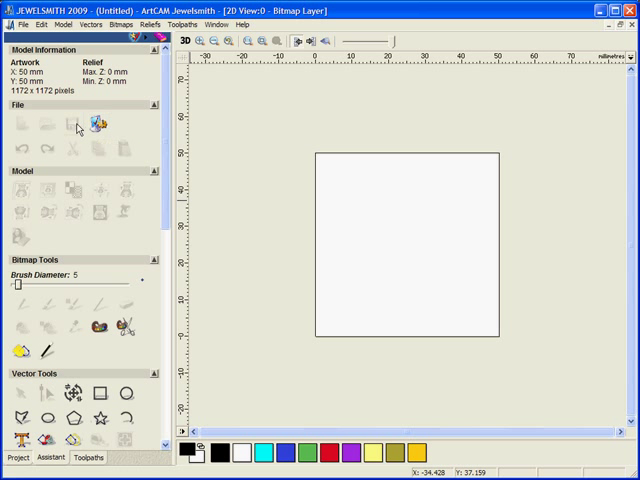
scroll("down", 3)
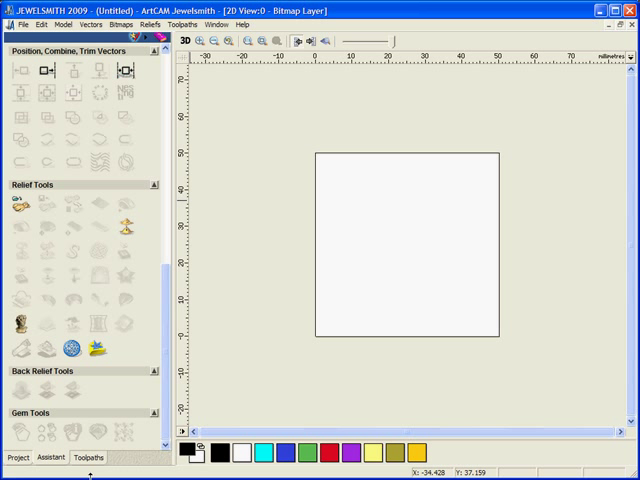
mouse_move(28, 438)
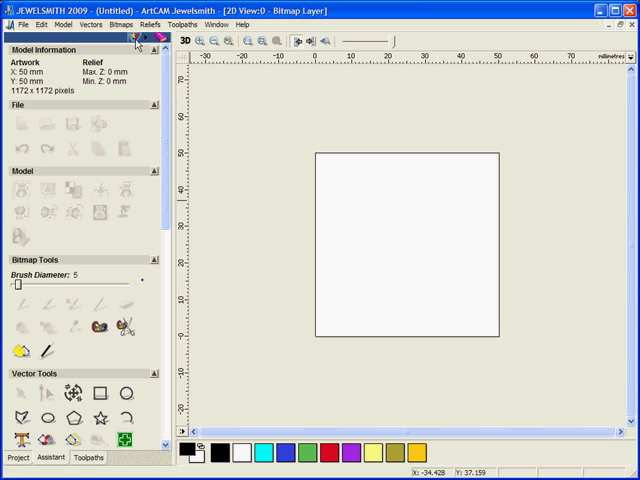
Step: Toggle Favourites On from the Assistant panel's favourites star menu
left_click(137, 40)
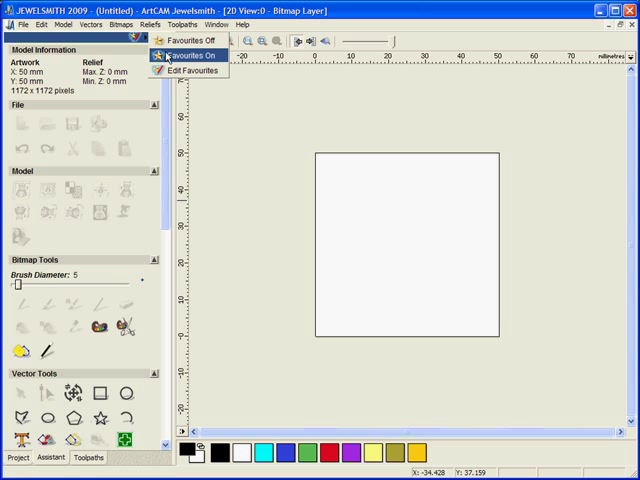
left_click(187, 53)
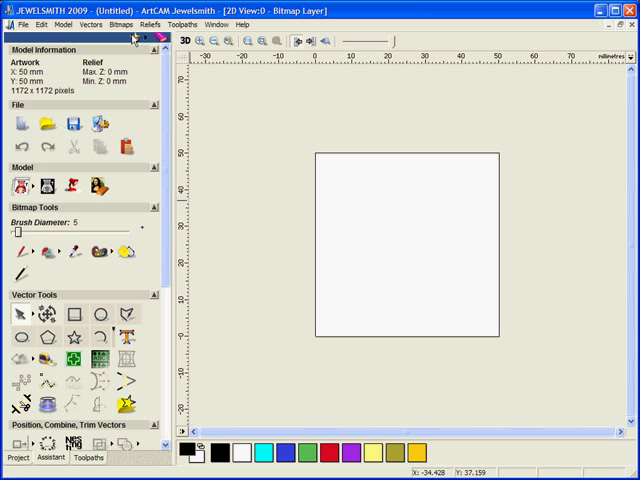
Step: Collapse the Model Information and File sections, leaving the Model section expanded
left_click(152, 167)
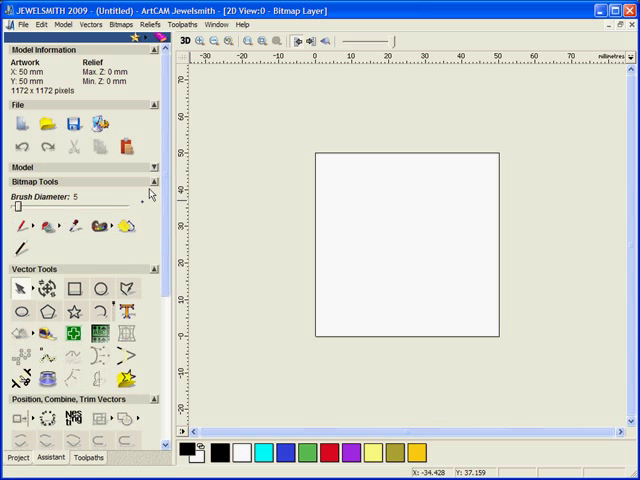
left_click(153, 104)
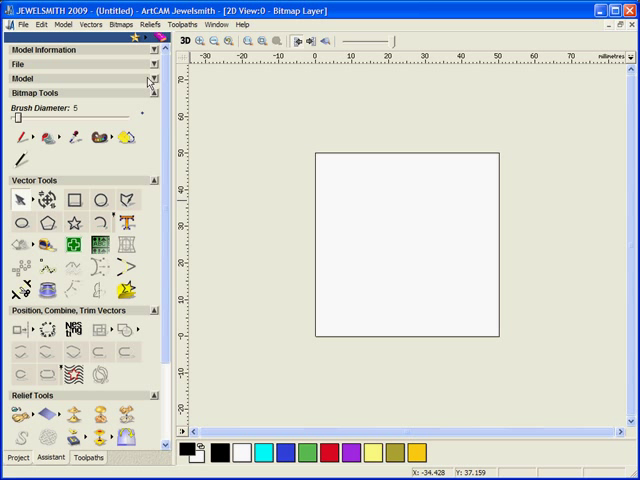
left_click(151, 77)
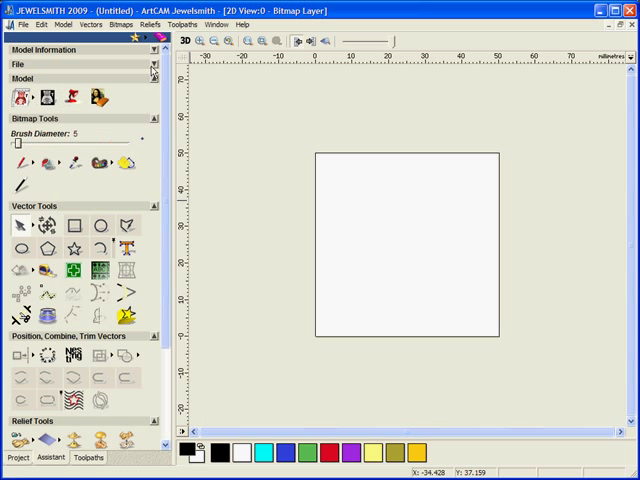